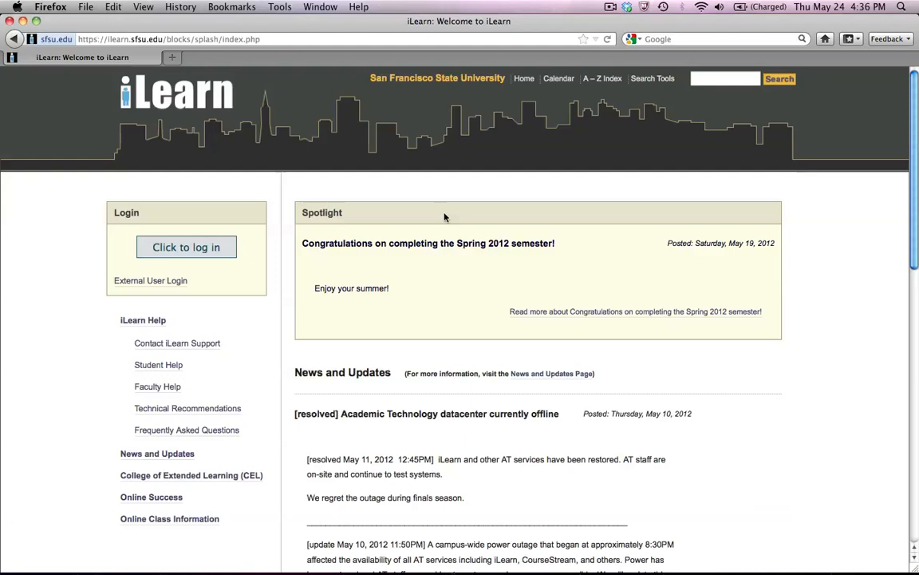
mouse_move(265, 154)
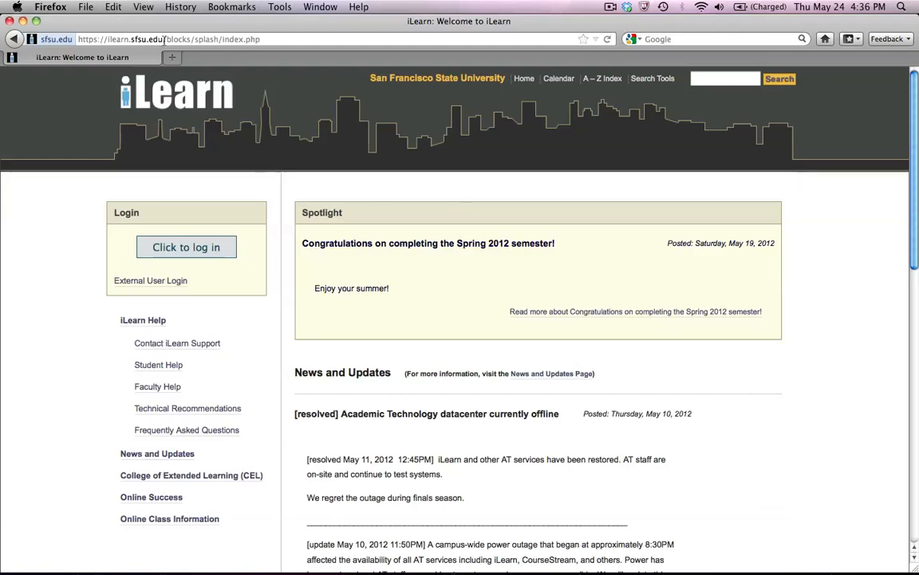
Open the SF State Global Login page from the iLearn welcome page's Login box.
left_click(160, 39)
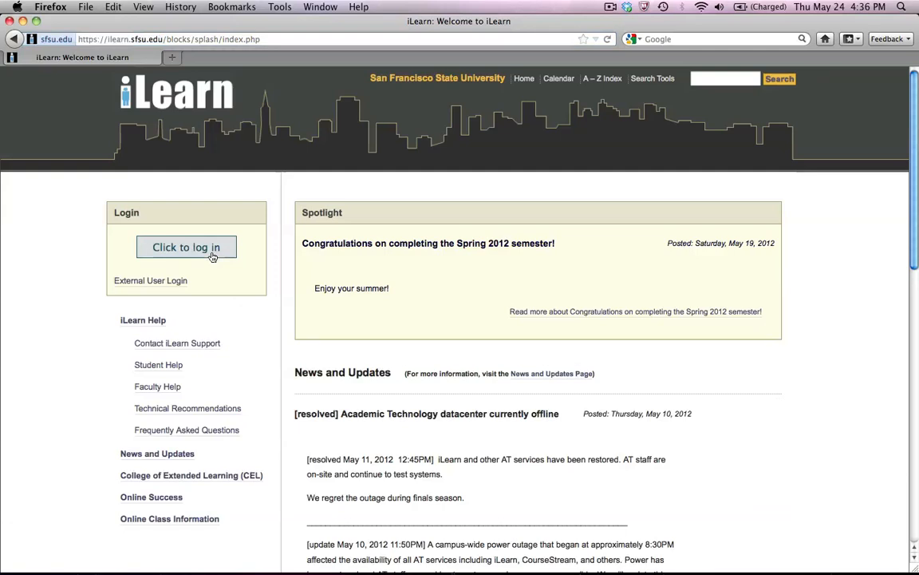
left_click(186, 247)
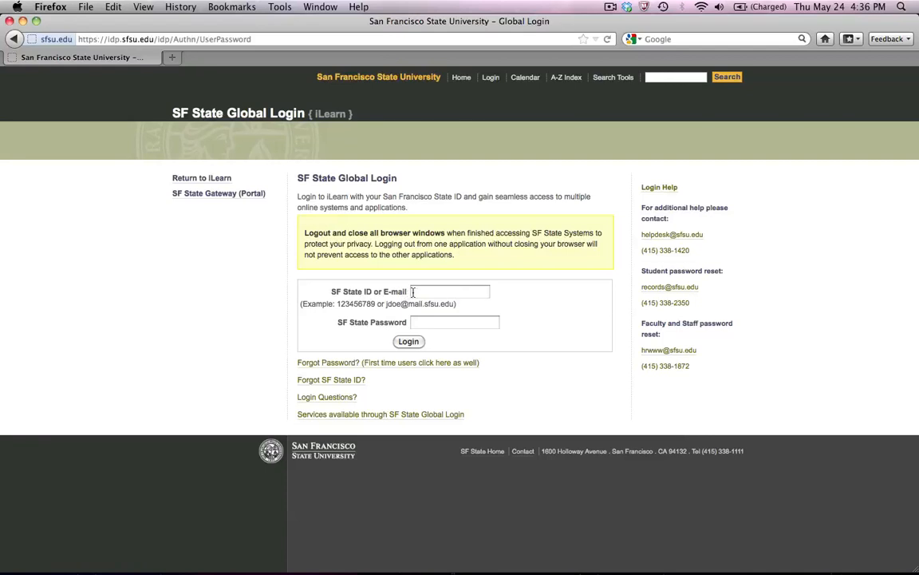
Enter the SF State ID and password and submit the login.
left_click(451, 290)
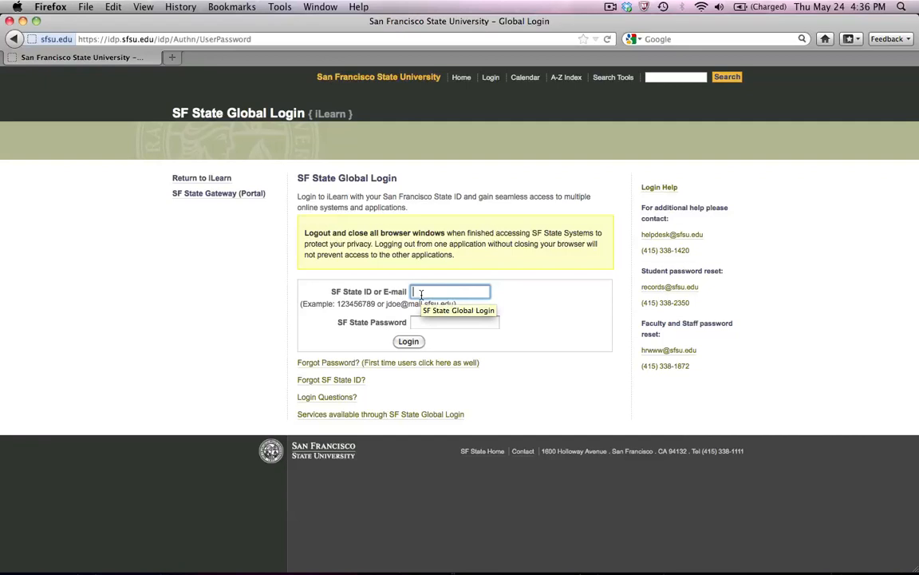
type("900013041")
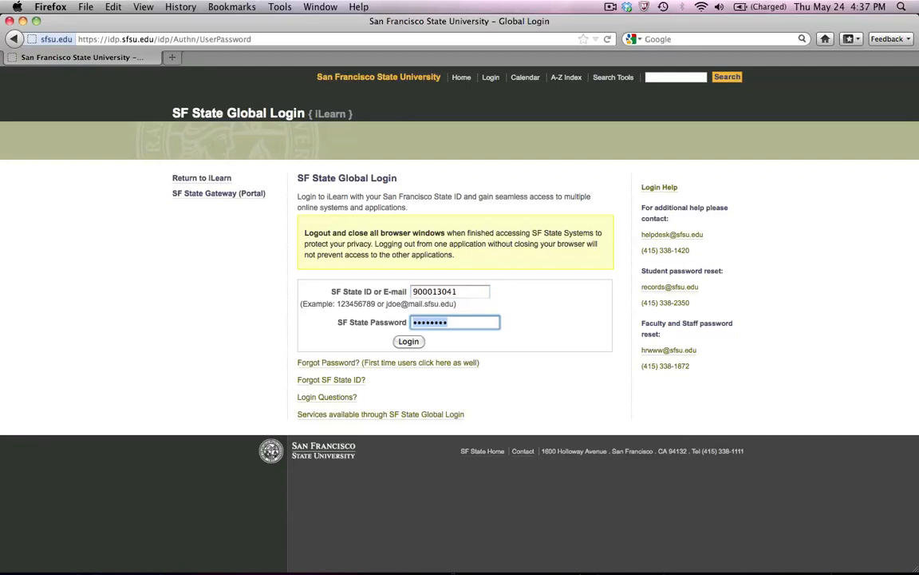
left_click(409, 342)
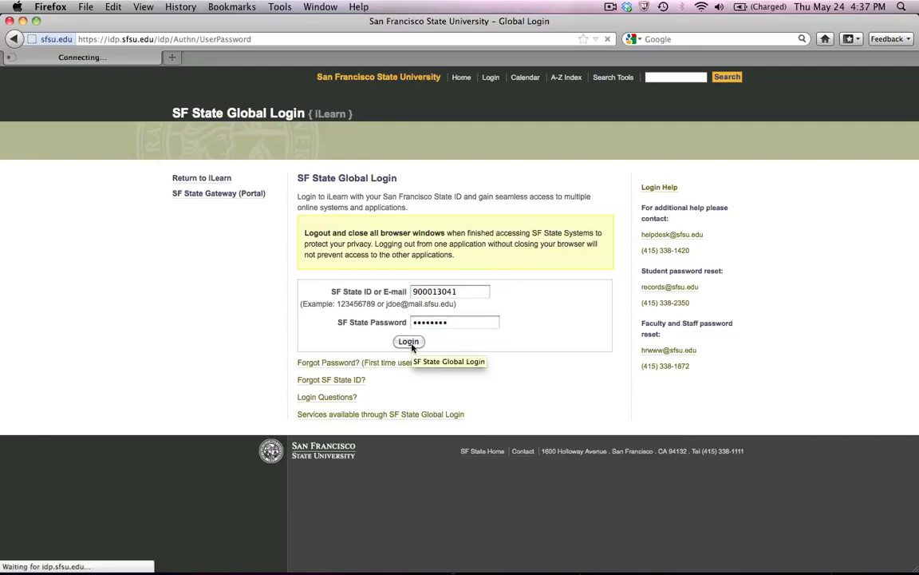
left_click(408, 341)
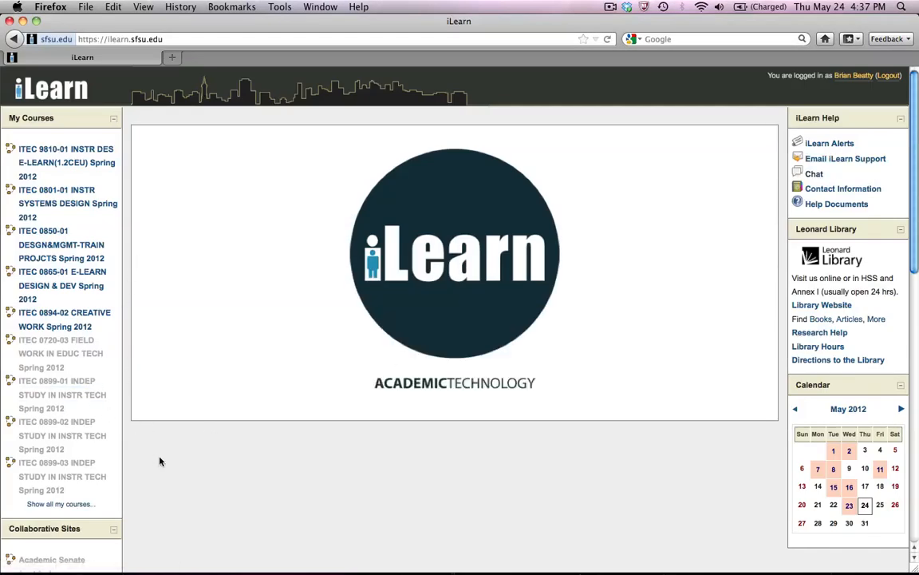
Open the ITEC 0801-01 INSTR SYSTEMS DESIGN Spring 2012 course from My Courses.
scroll("down", 3)
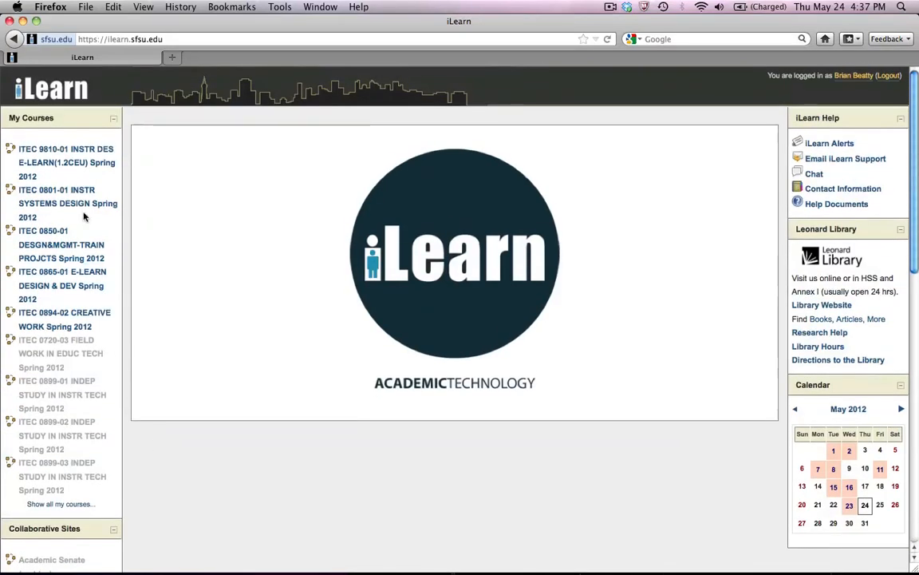
left_click(68, 203)
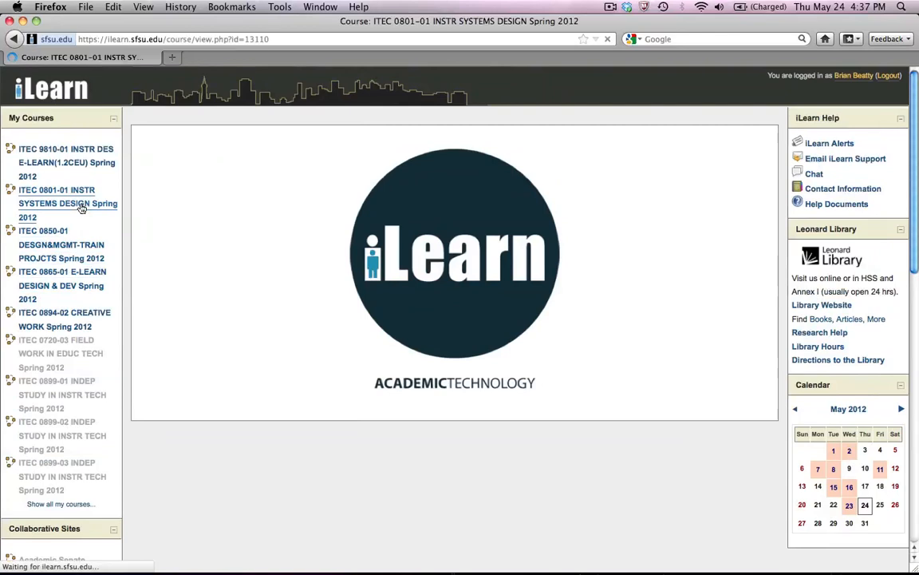
left_click(68, 202)
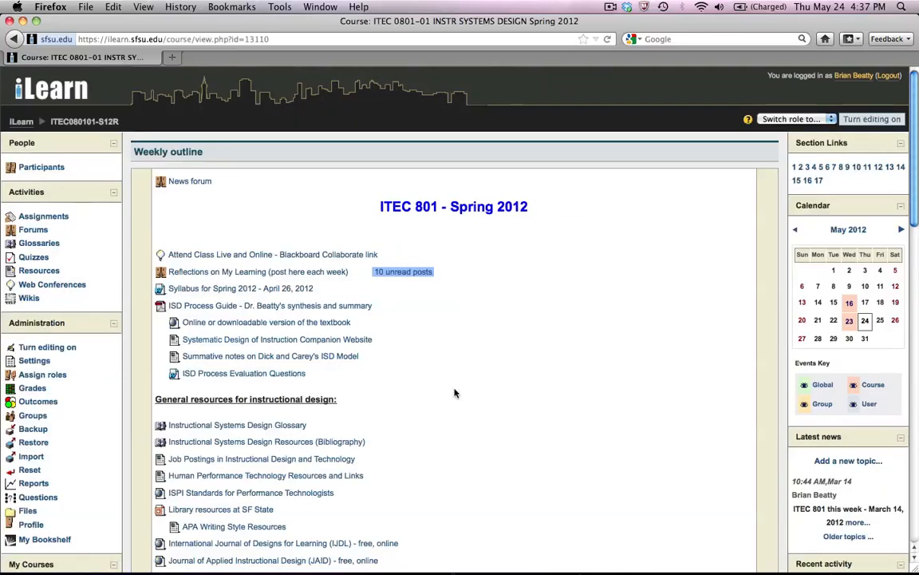